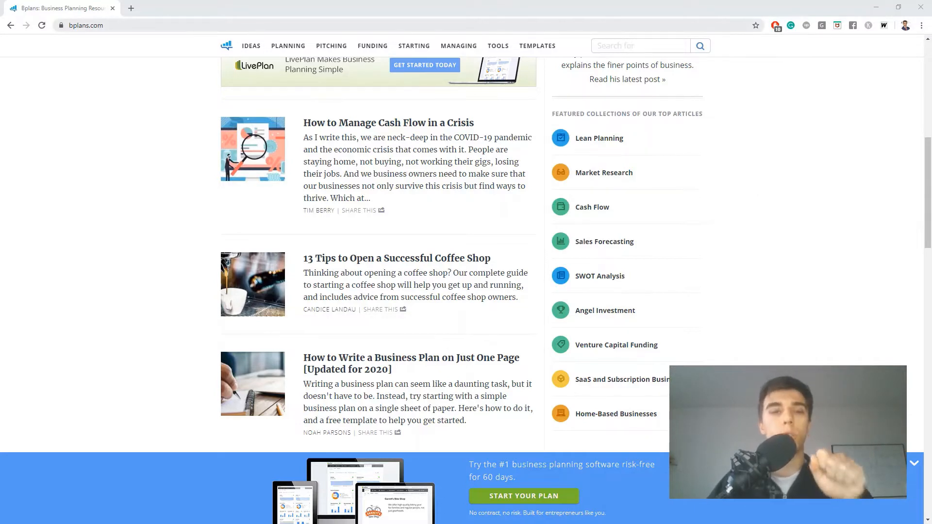
- Look over the bplans.com homepage in Chrome beside the empty extract_links.py editor
click(92, 25)
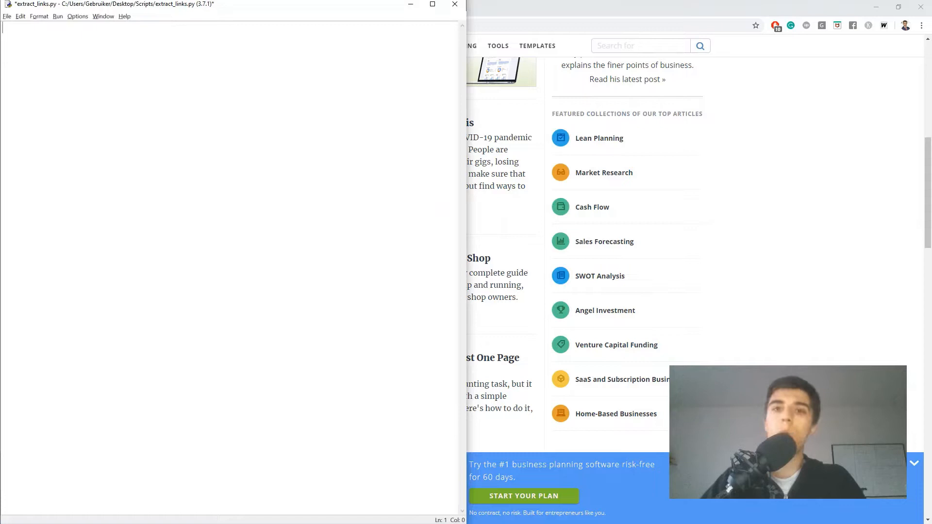
text(import)
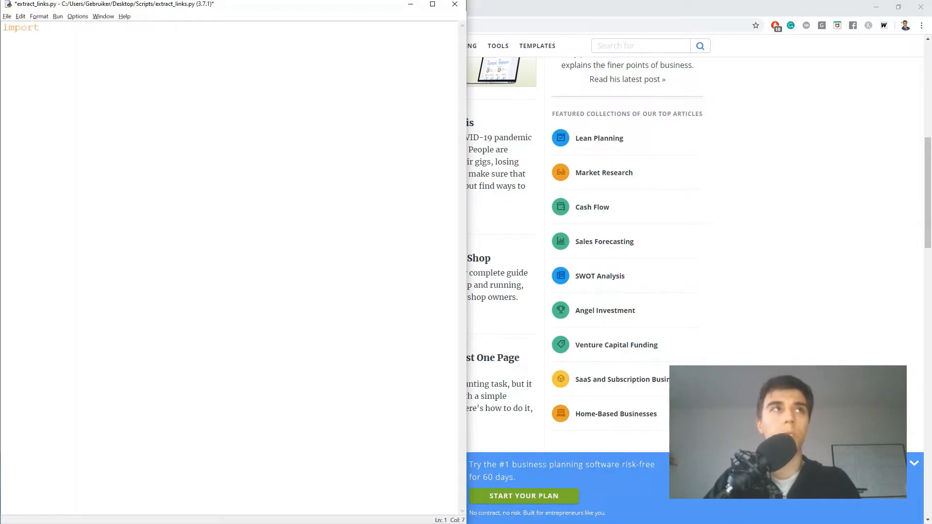
text(requests)
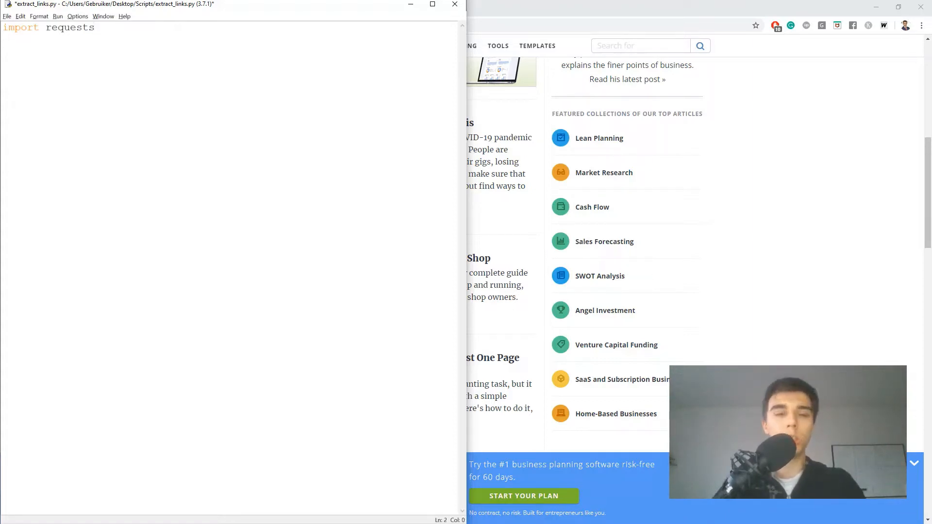
text(from bs4 i)
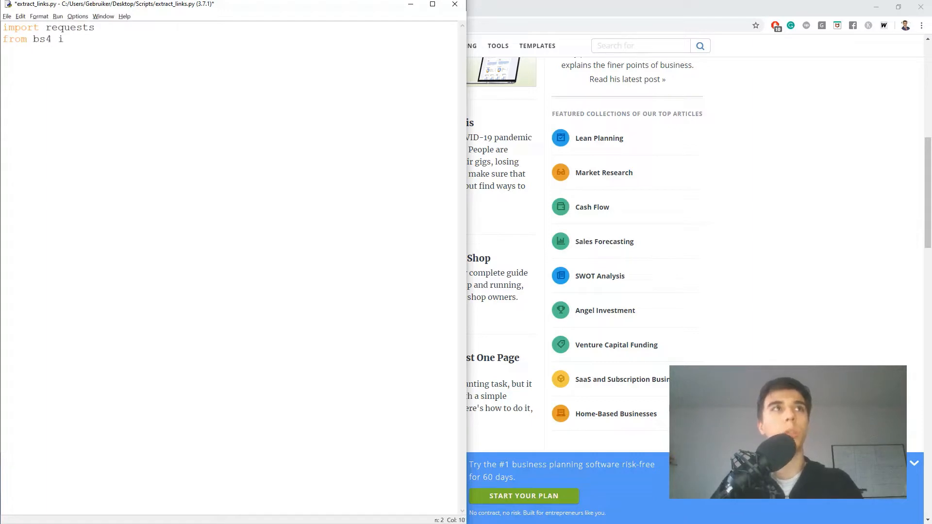
text(mport BeautifulSou)
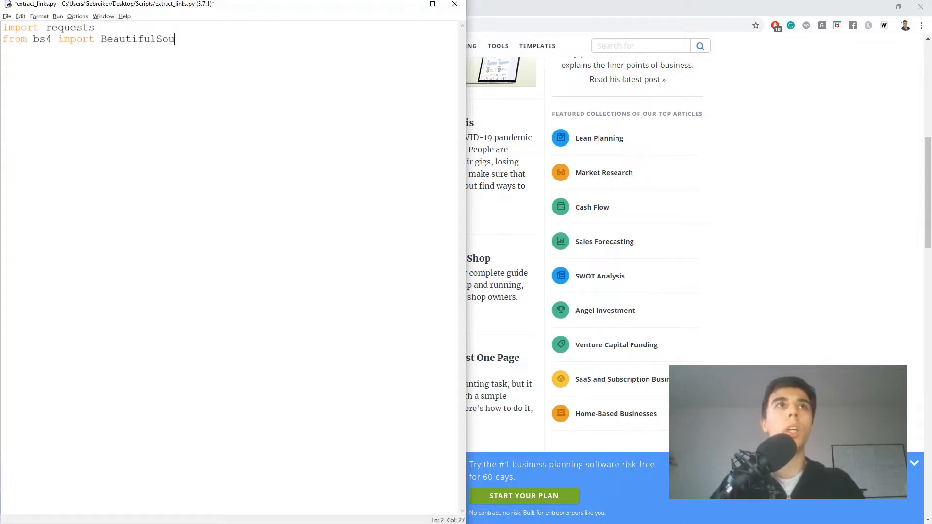
text(p)
text(url = 'https://www.bplans.com/)
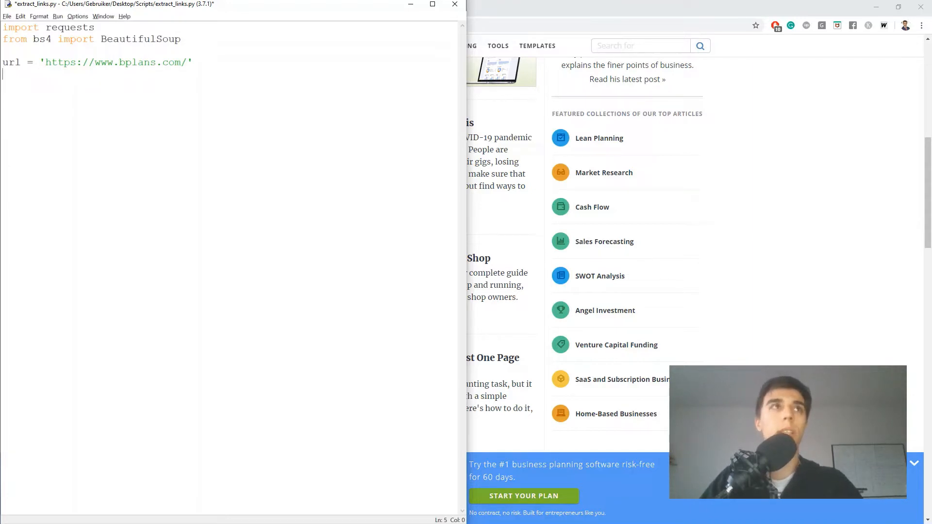
- Add website = requests.get(url) and website_text = website.text
text(we)
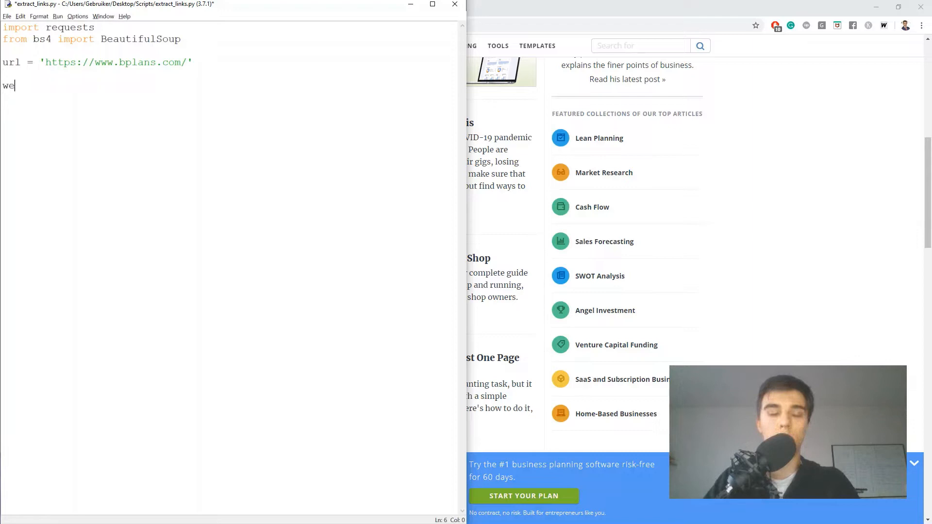
text(bsite =)
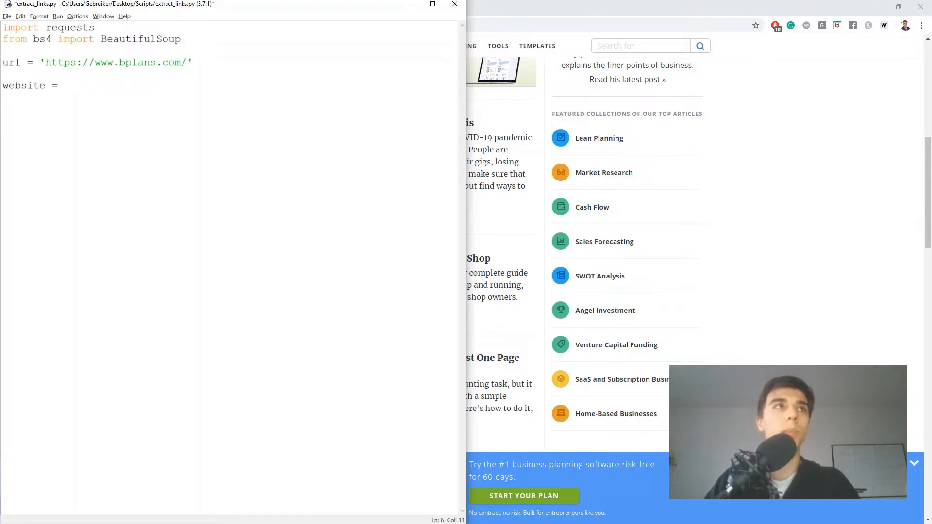
text(re)
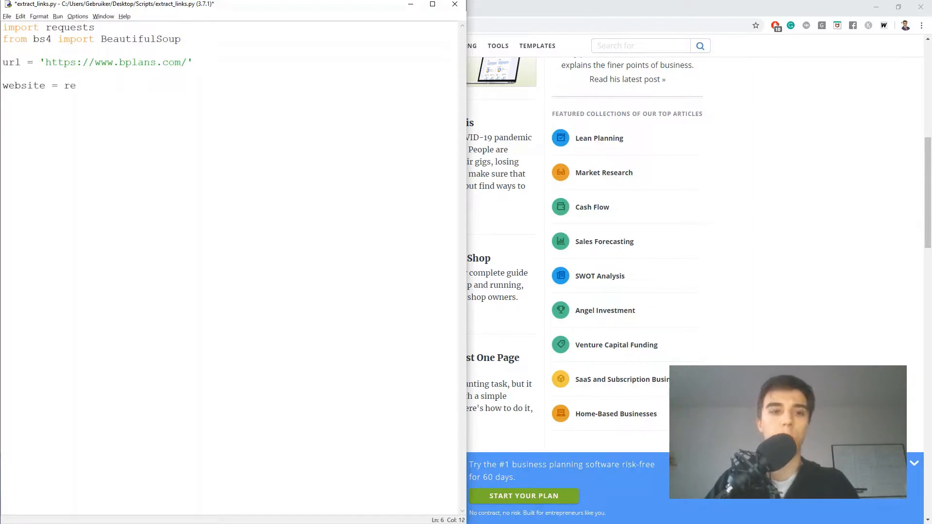
text(quests.get(url)
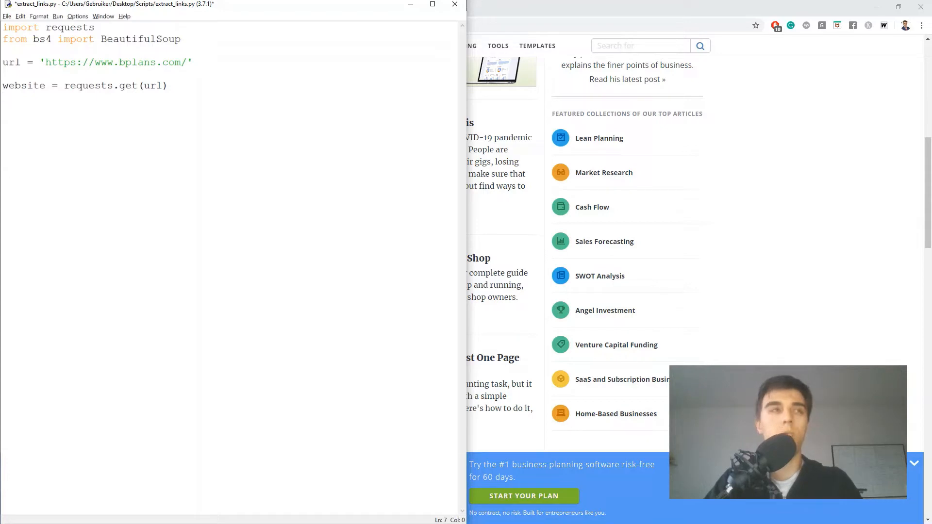
text(website_t)
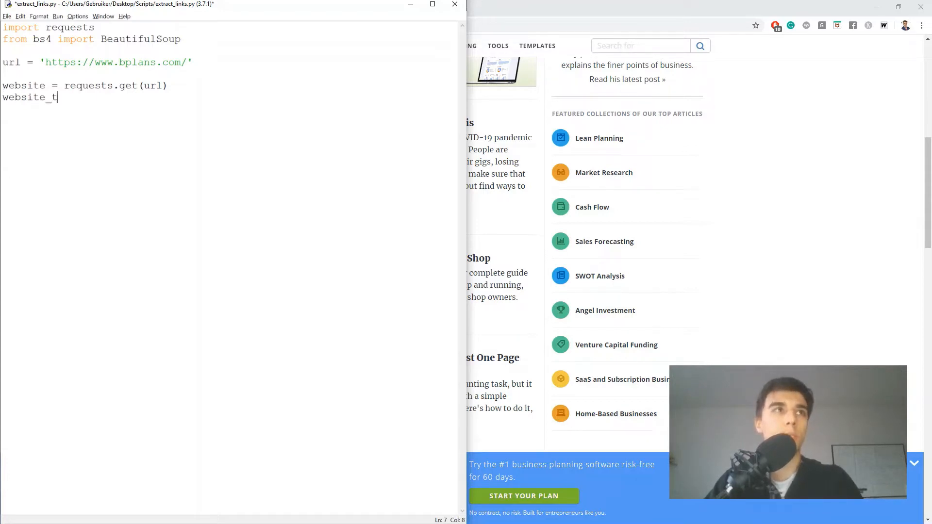
text(ext = w)
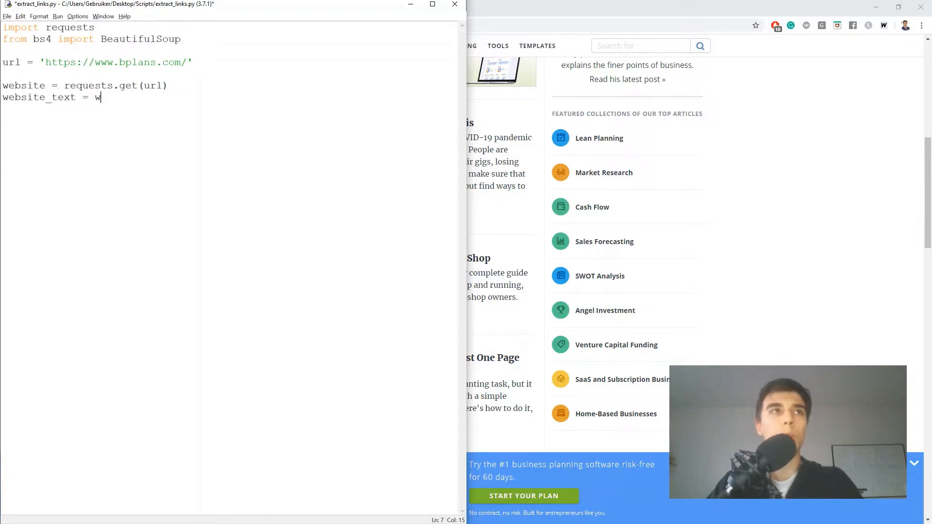
text(ebsite.text)
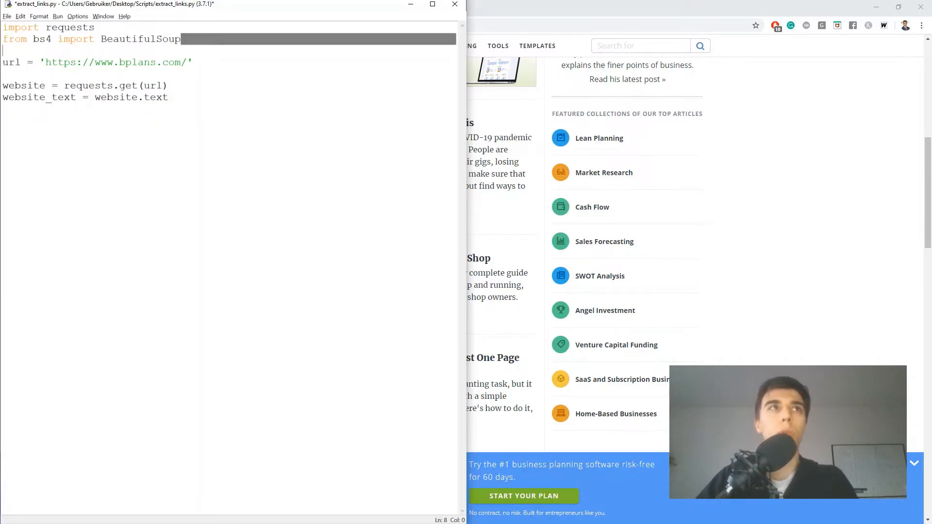
- Parse the page with soup = BeautifulSoup(website_text)
text(soup =)
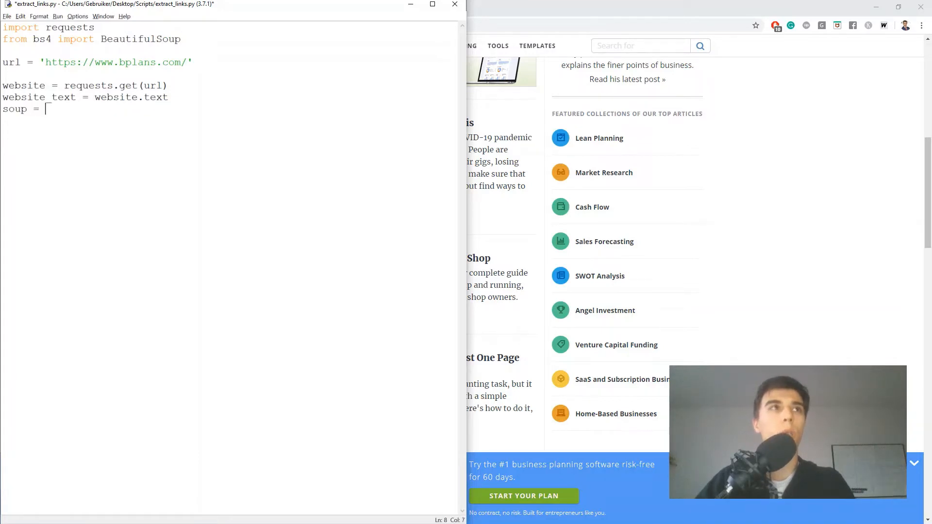
text(BeautifulSoup()
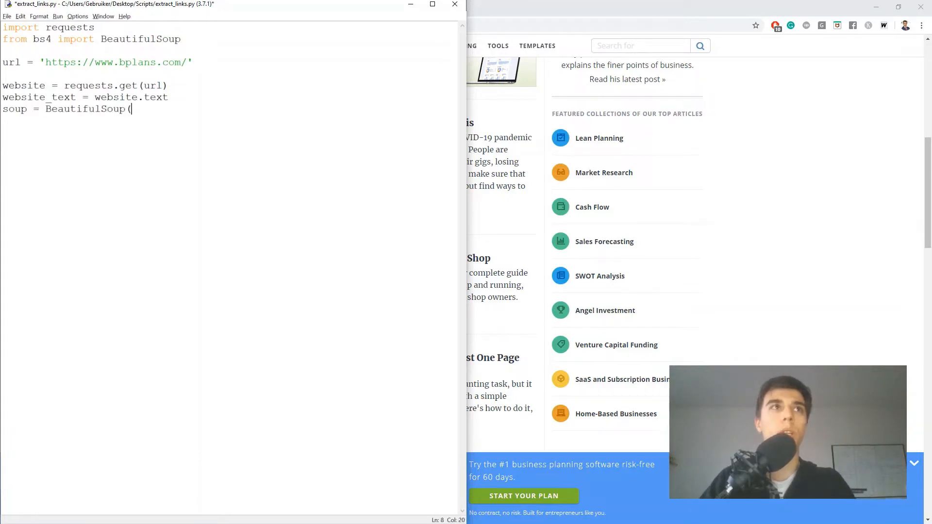
text(website_text)
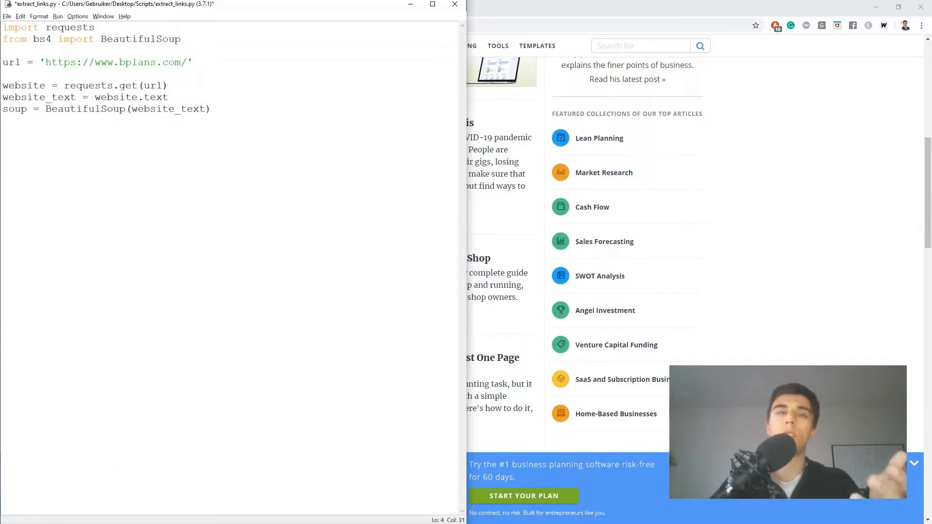
- Add an empty links list and start the loop for link in soup.find_all('a')
text(links = [)
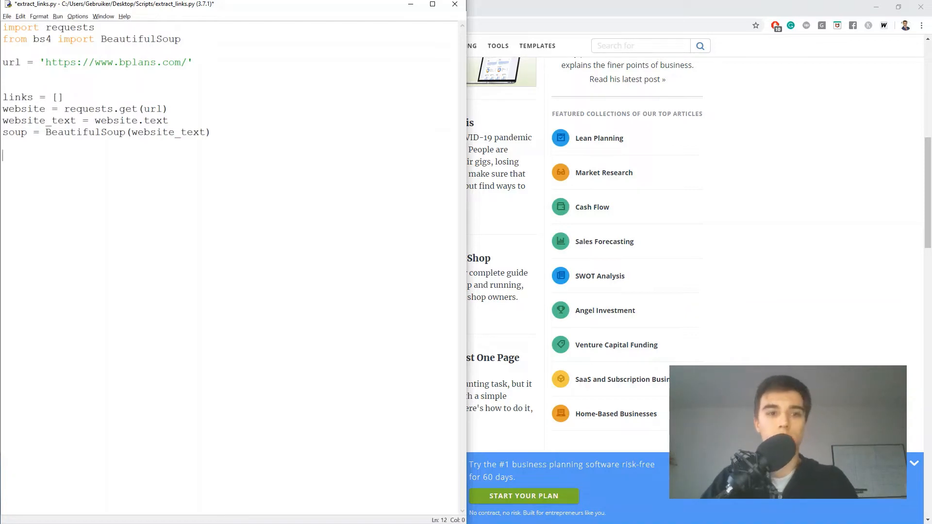
text(for link in)
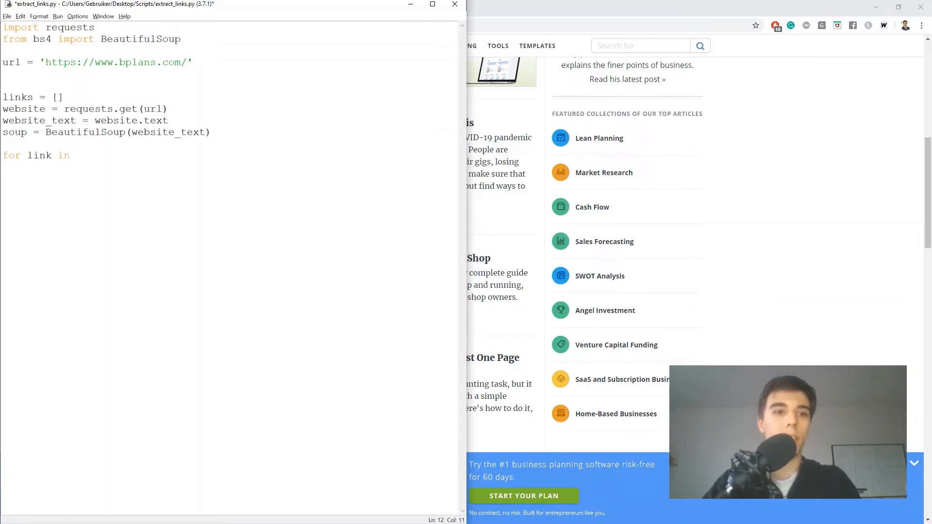
text(soup.find_al)
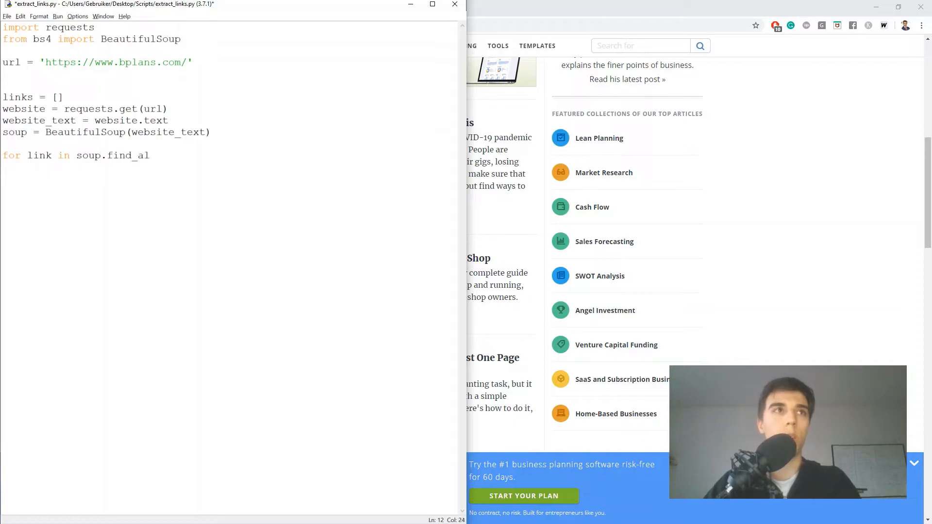
text(l('a'))
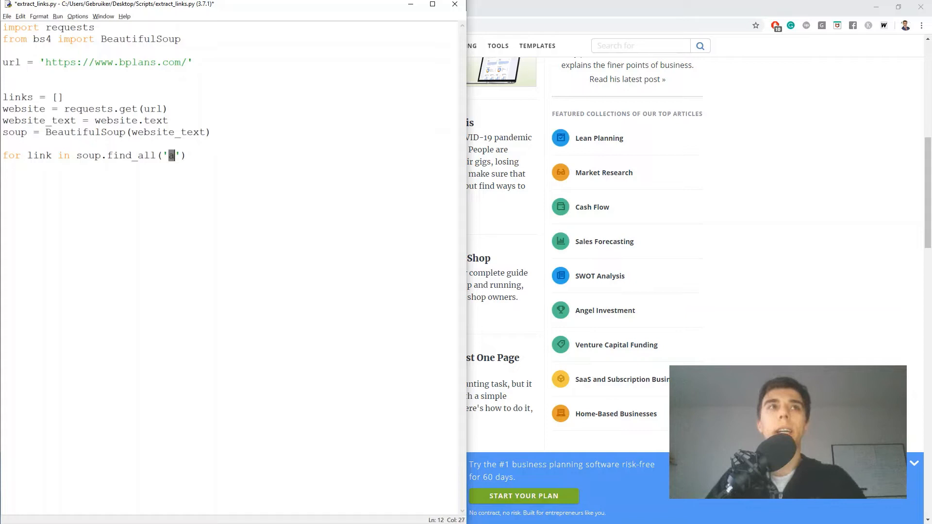
key(Right)
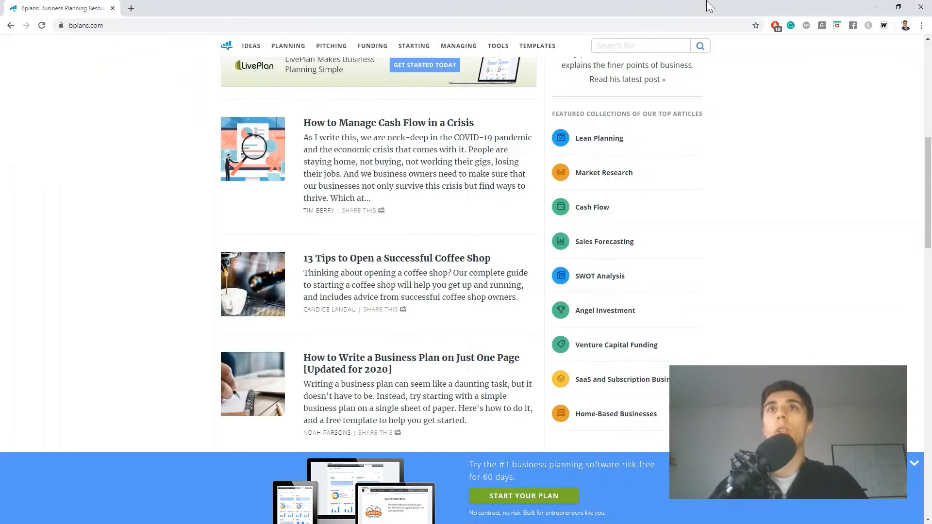
mouse_move(584, 144)
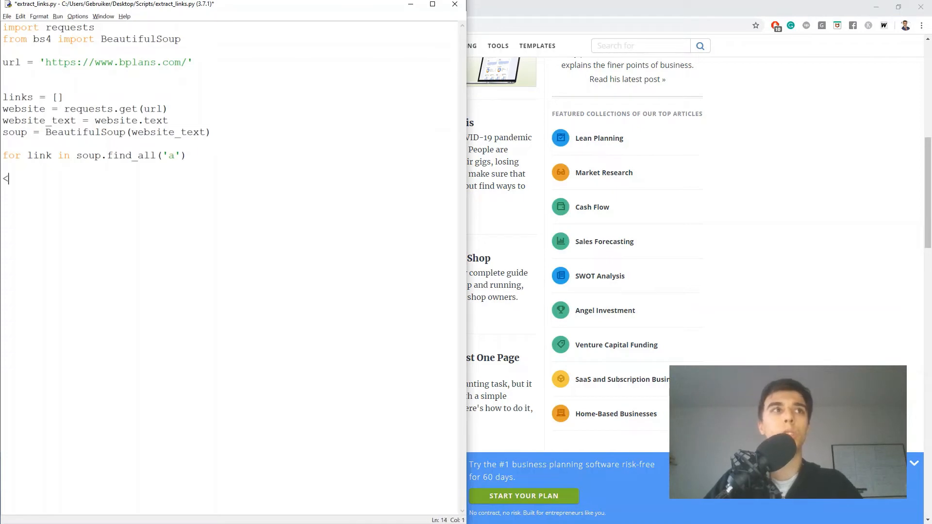
- Add a reference comment line <a href = 'link'>
text(a g)
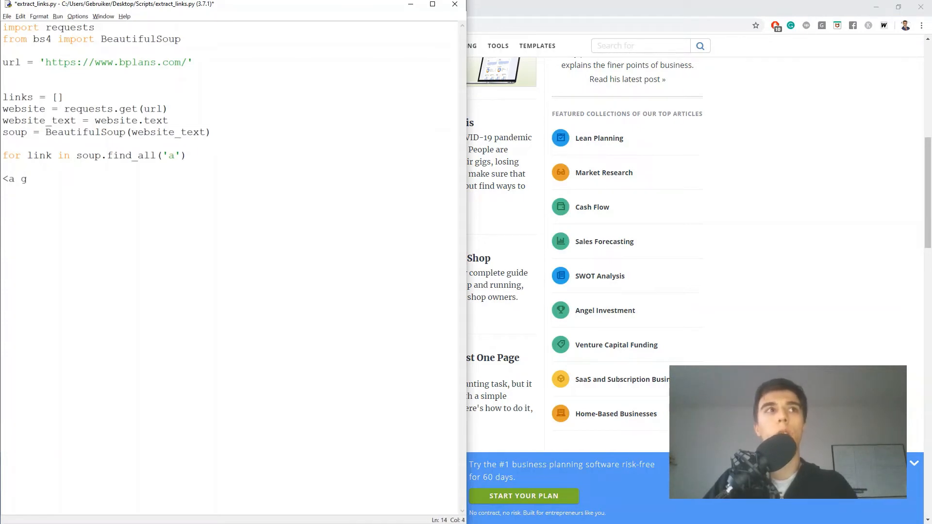
text(href = 'lin')
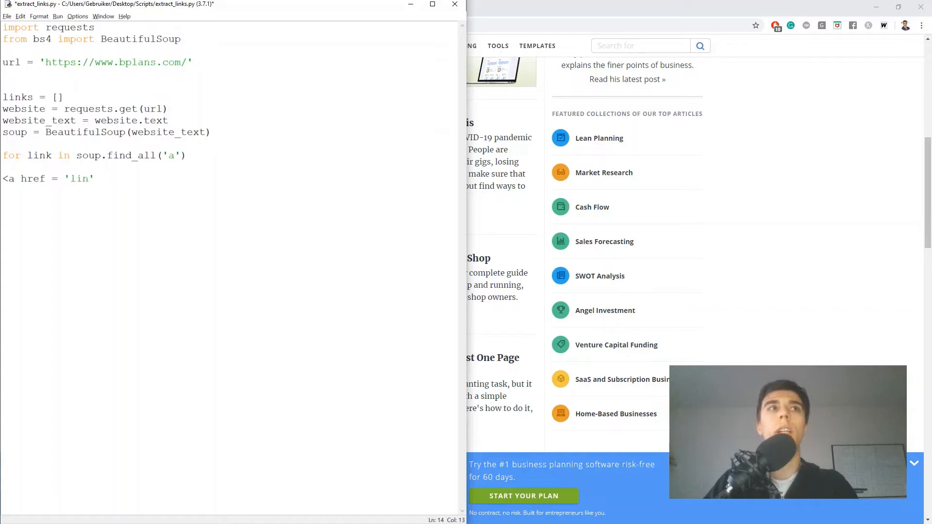
text(k'>)
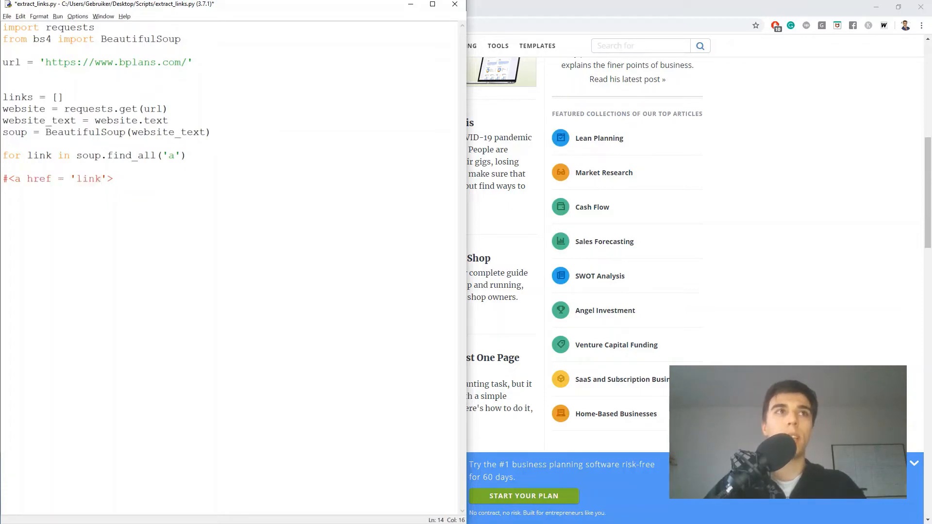
- Inside the loop, append each link's href with links.append(link.get('href'))
double_click(38, 179)
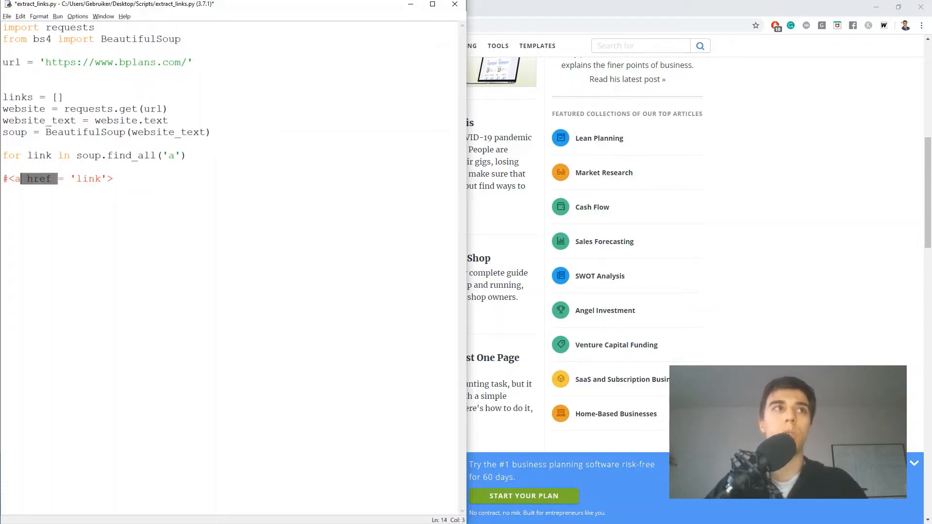
text(:)
key(enter)
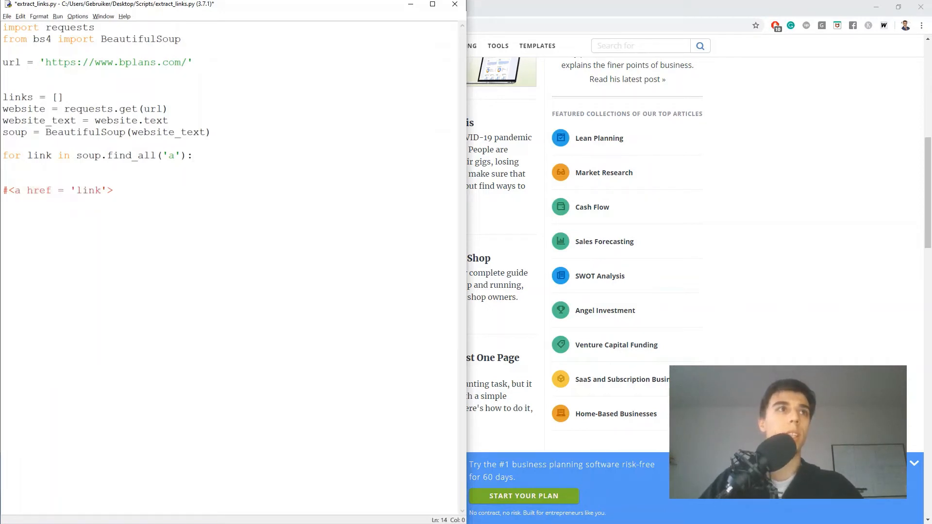
text(links)
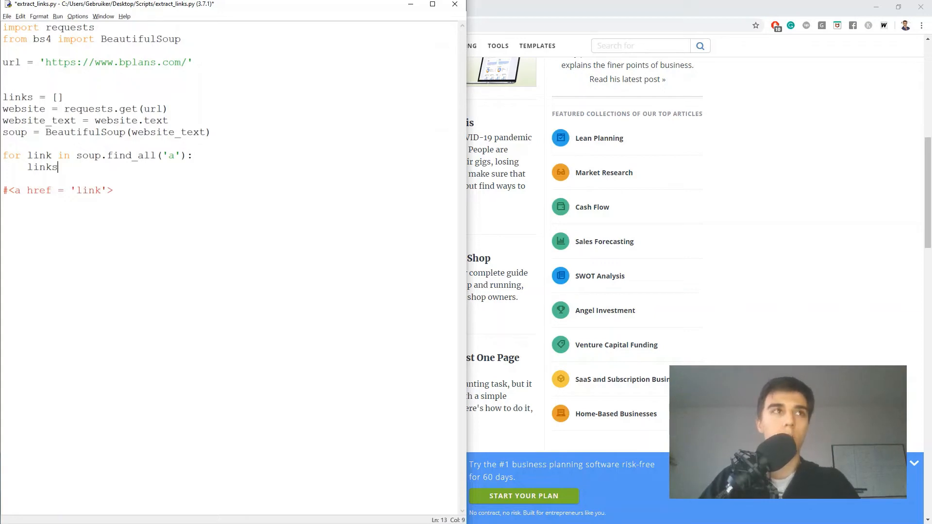
text(.append)
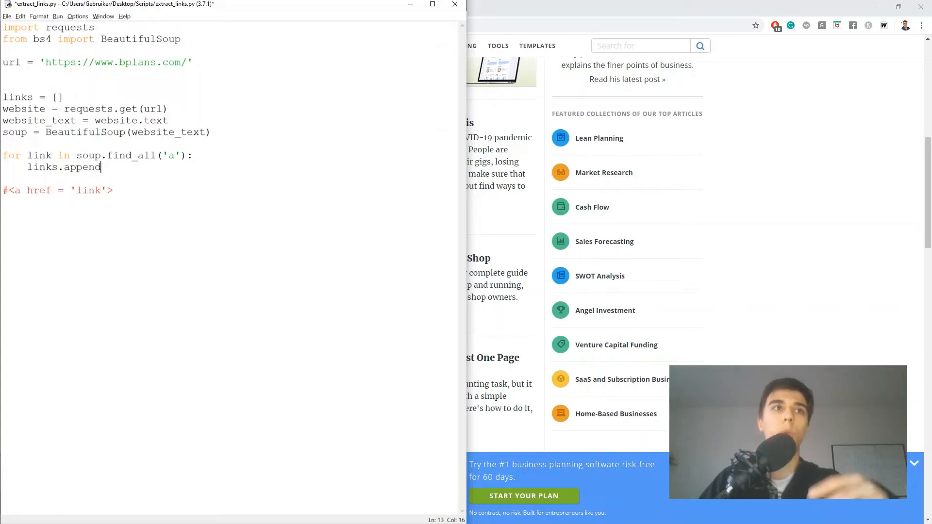
text(()
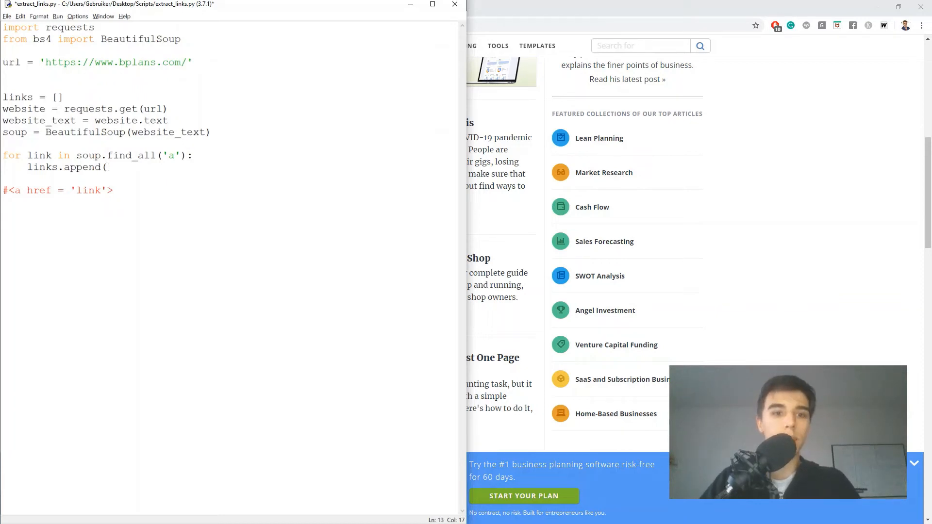
text(link.get('href)
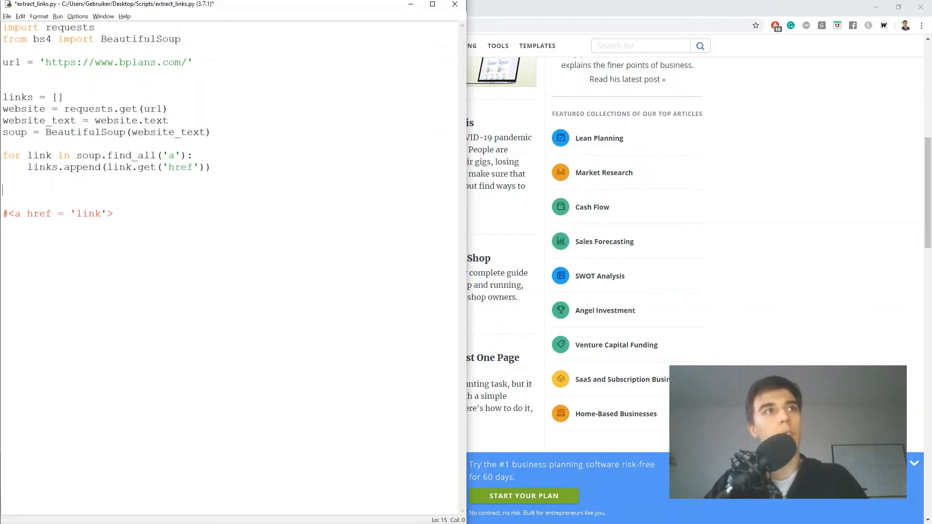
- Add a loop printing each link, followed by print(len(links))
text(for link in links:)
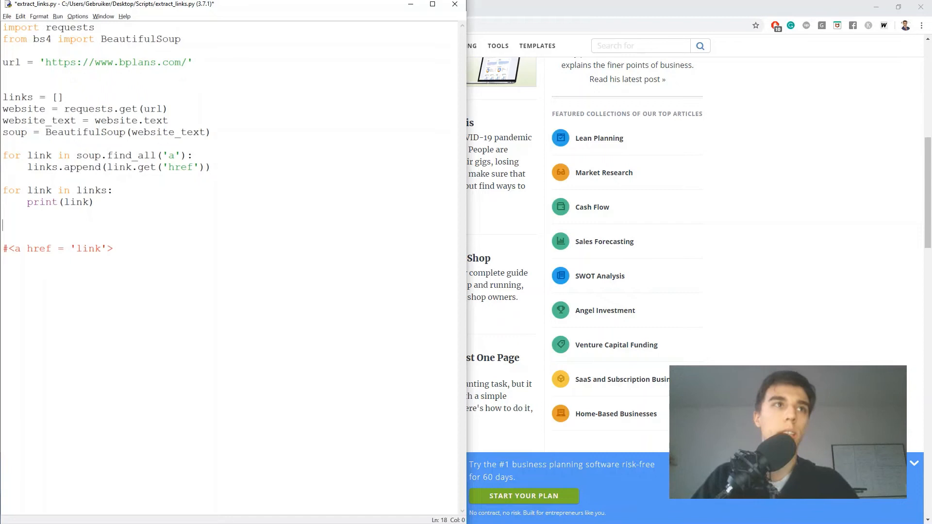
text(print(len()
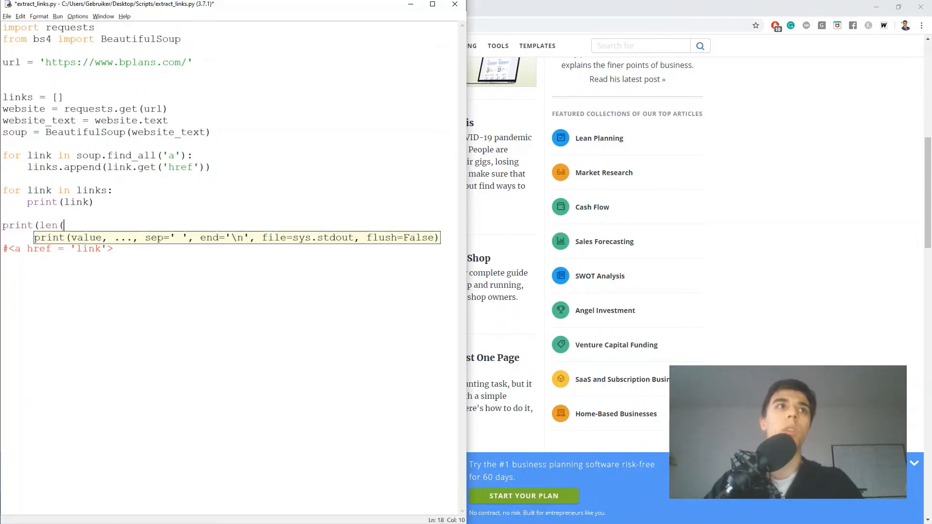
text(links)
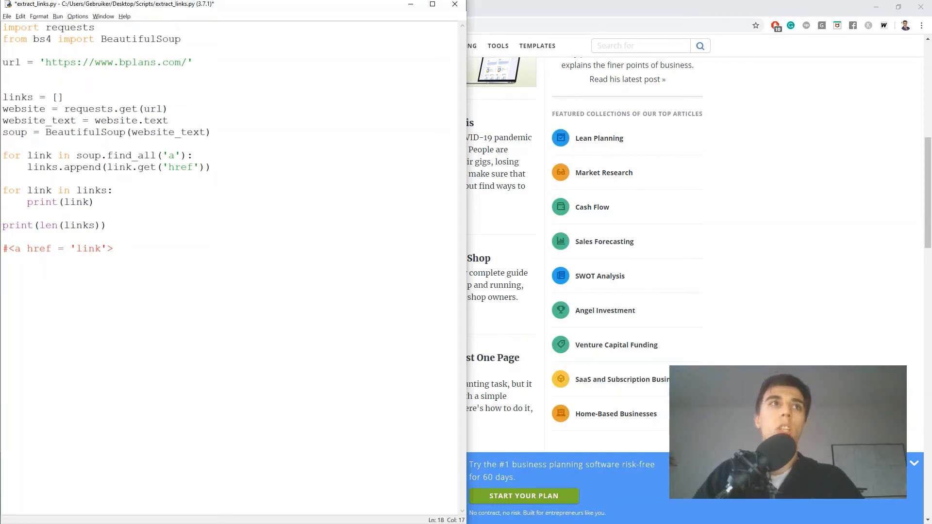
- Save extract_links.py and run it with F5
key(F5)
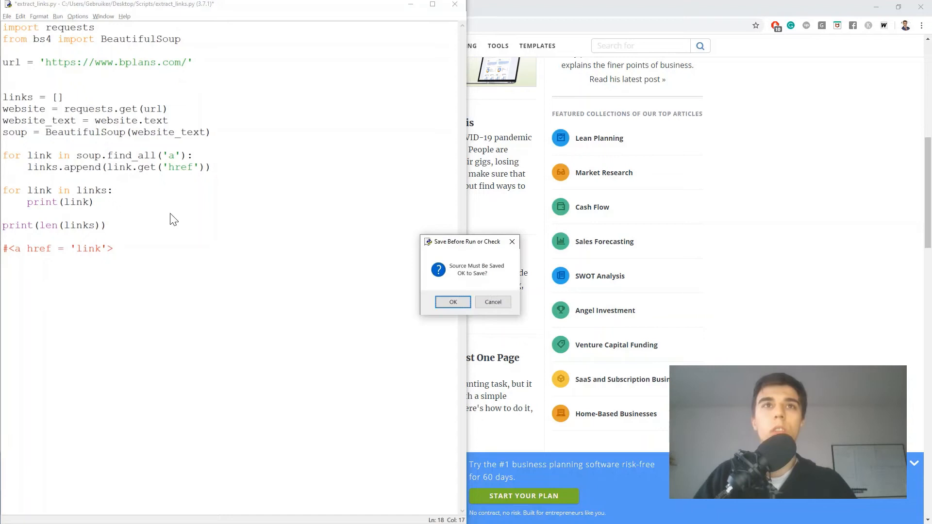
click(452, 302)
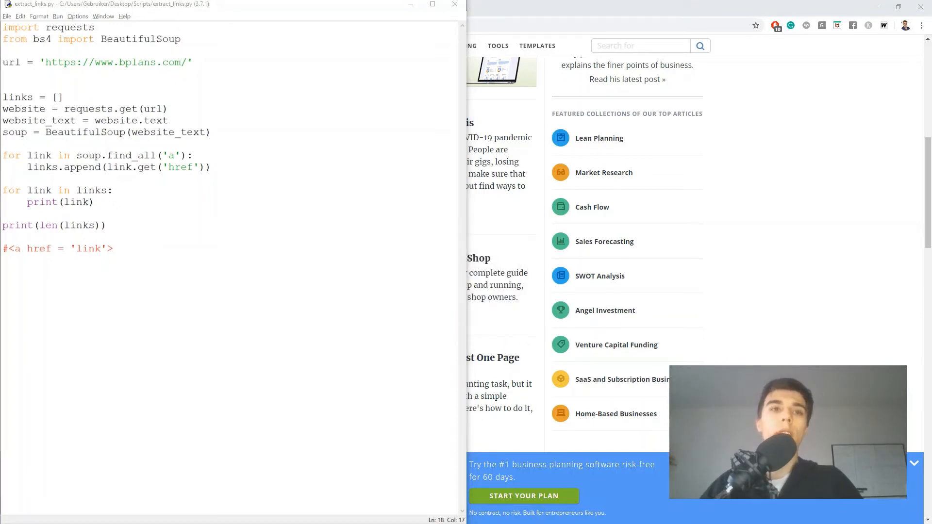
key(F5)
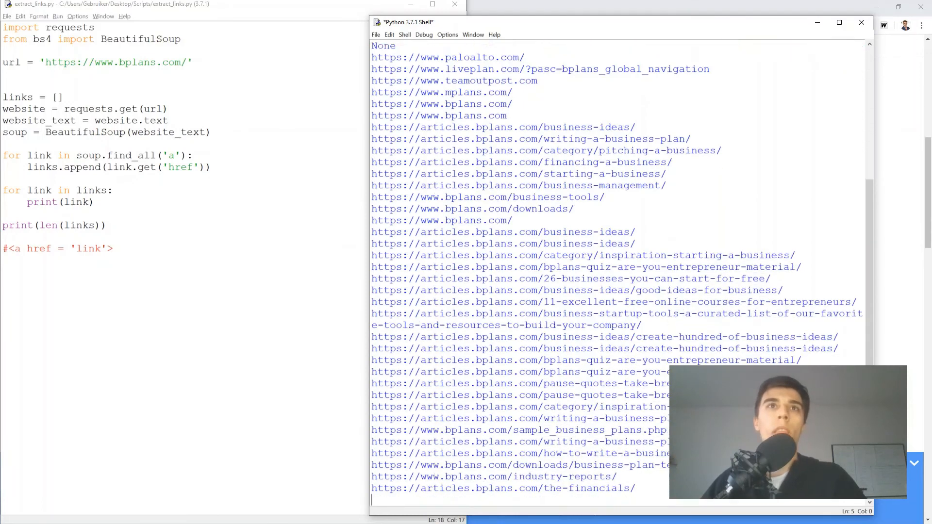
- Scroll the shell output to the 248 link count, then delete the #<a href comment
scroll(down, 3)
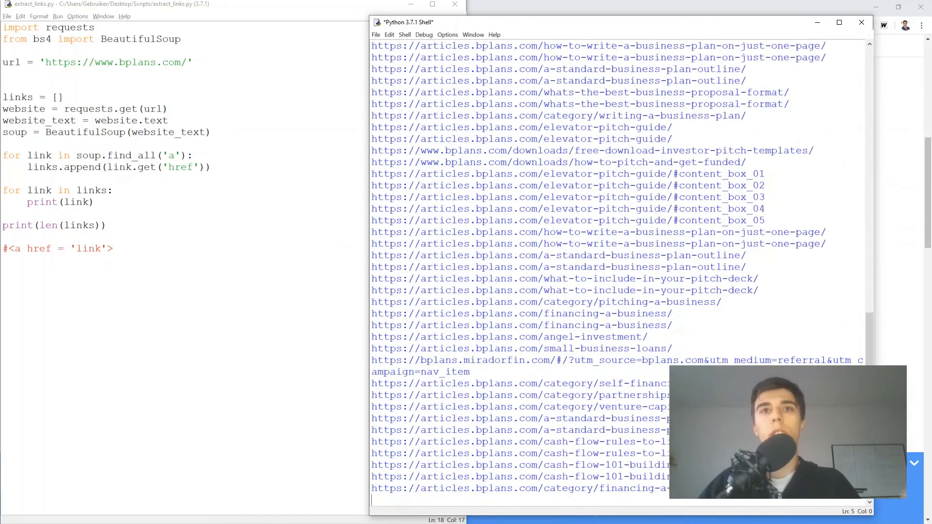
scroll(down, 3)
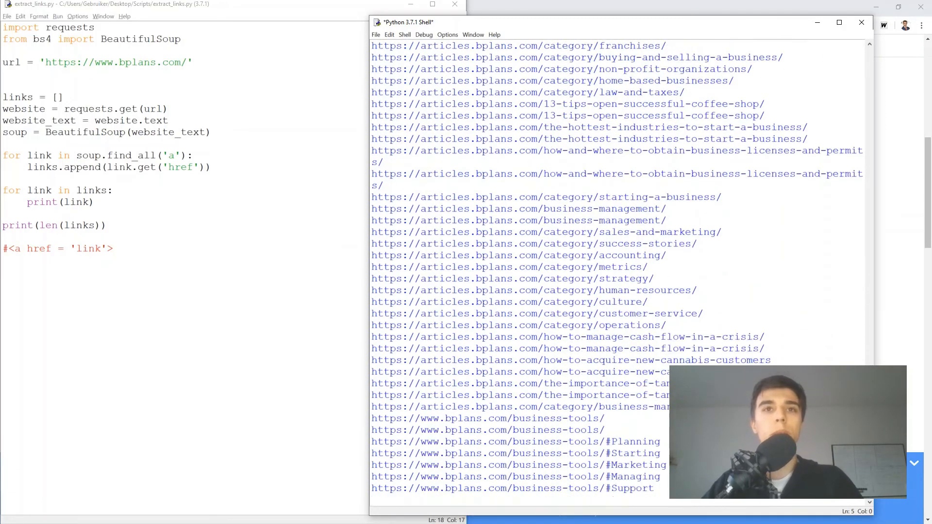
scroll(down, 3)
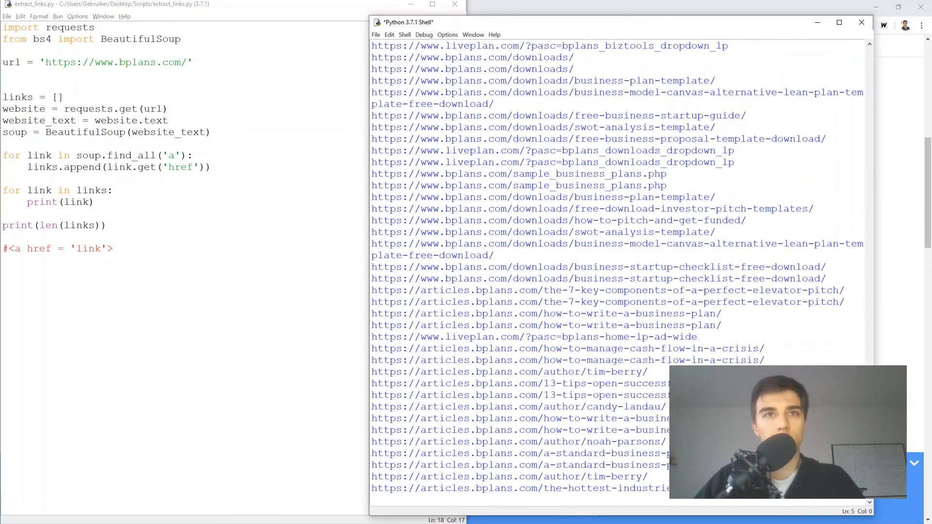
scroll(down, 3)
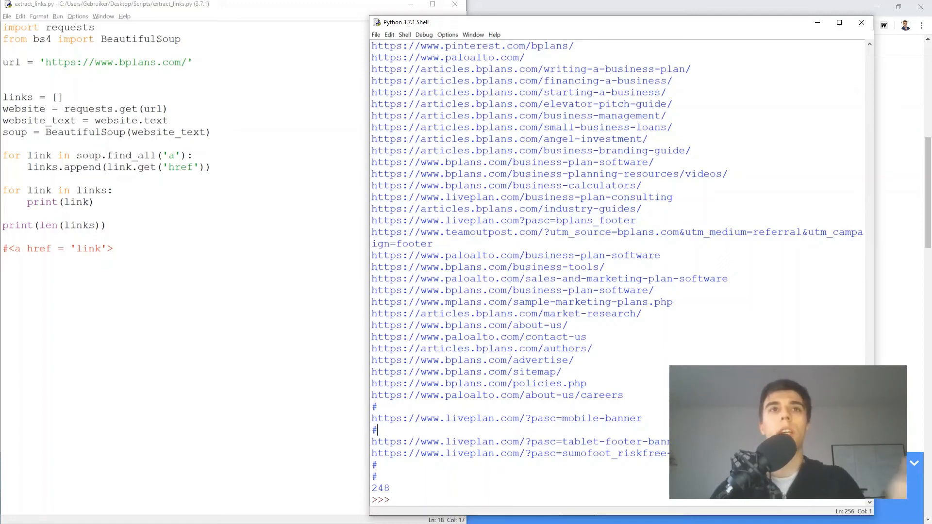
double_click(386, 255)
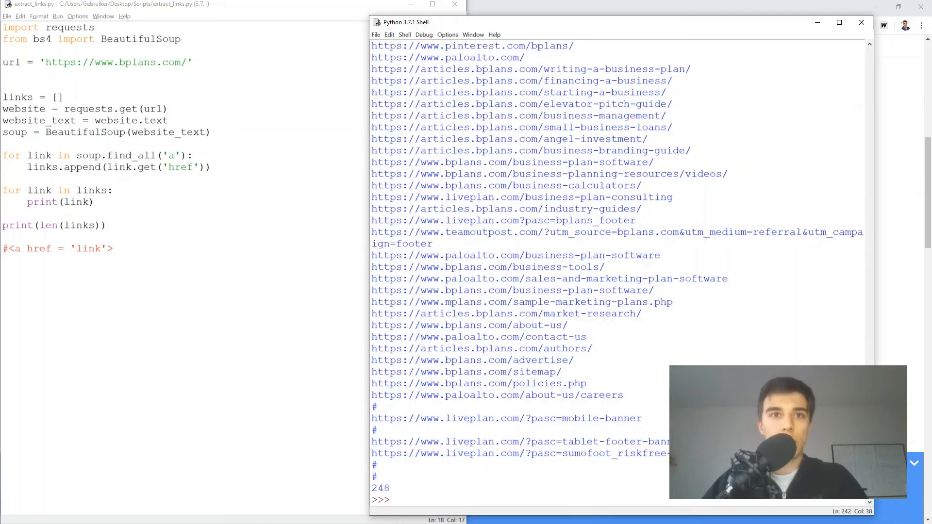
double_click(380, 489)
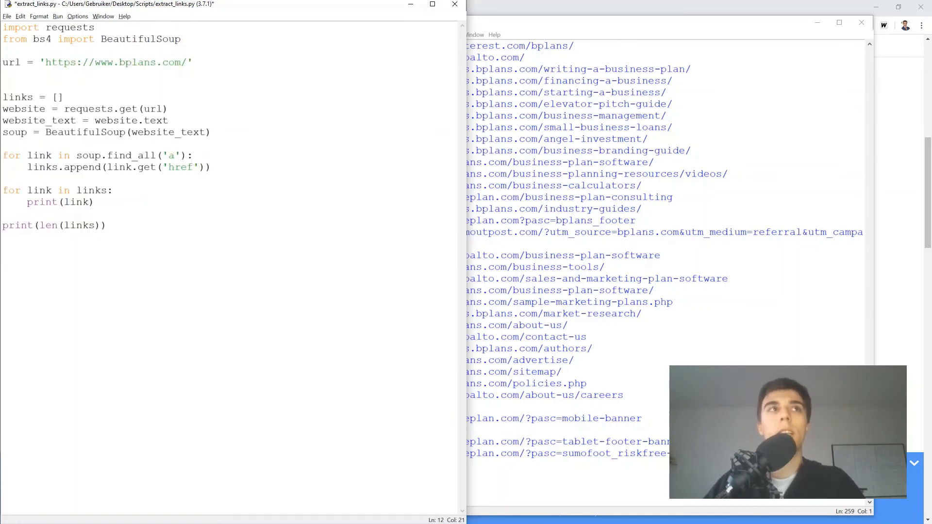
- Replace the hard-coded url line with the header def get_links(url):
drag(3, 97, 107, 225)
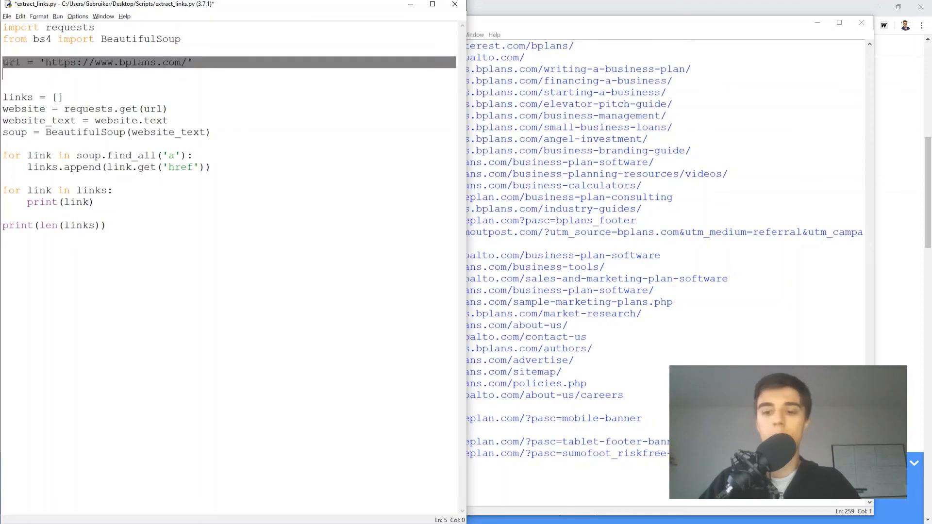
text(def g)
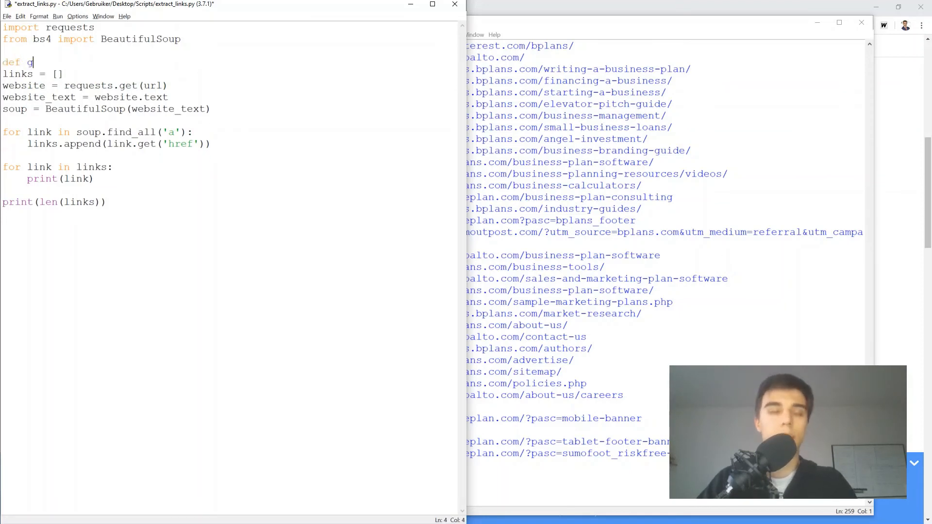
text(et_links(url):)
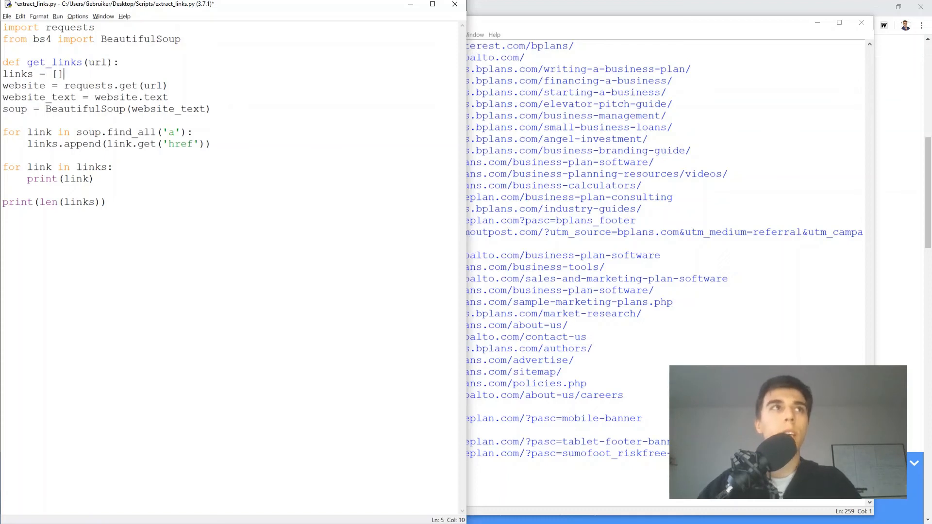
- Indent the scraping code under the function and remove a stray 'g'
drag(59, 73, 53, 180)
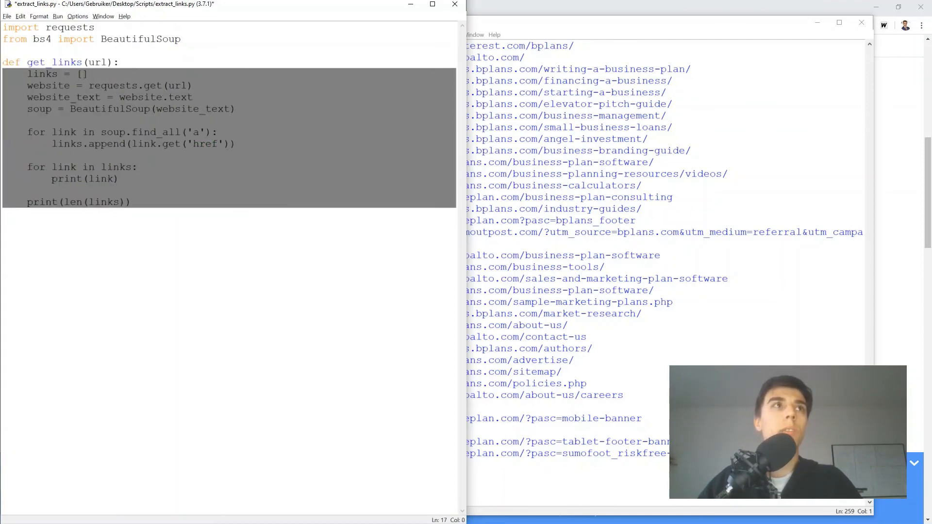
text(g)
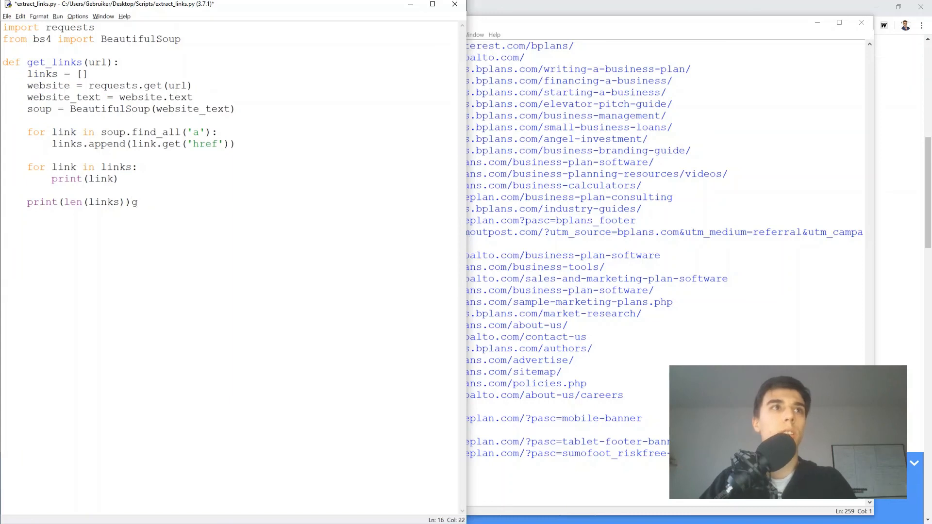
key(BackSpace)
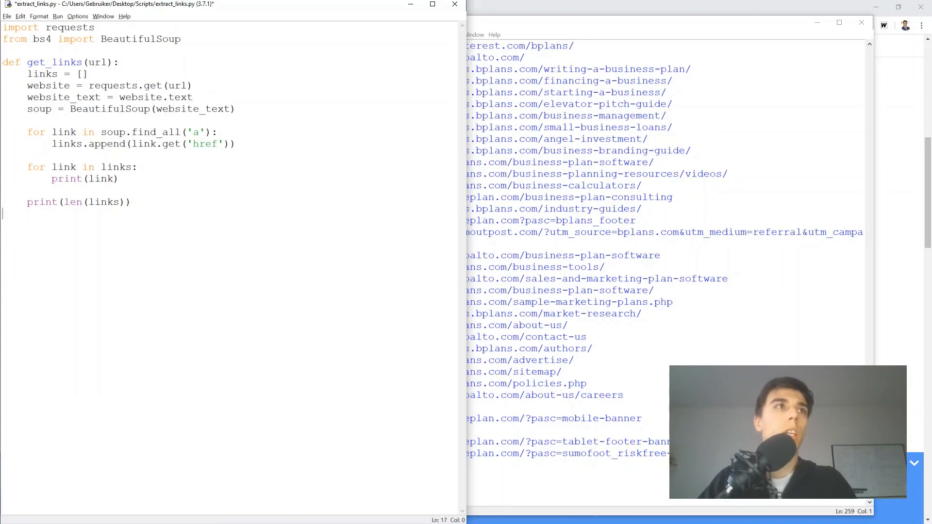
text(get_links(')
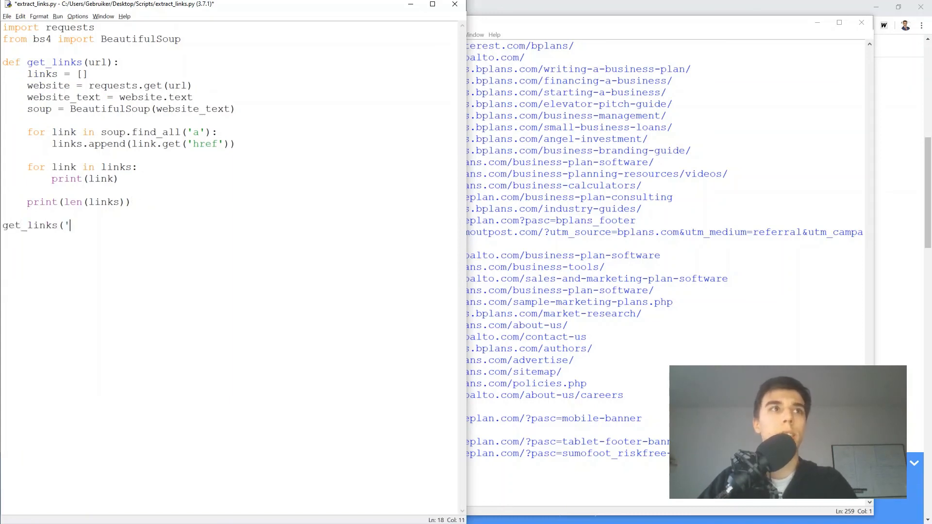
text(https://www.bplans.com/'))
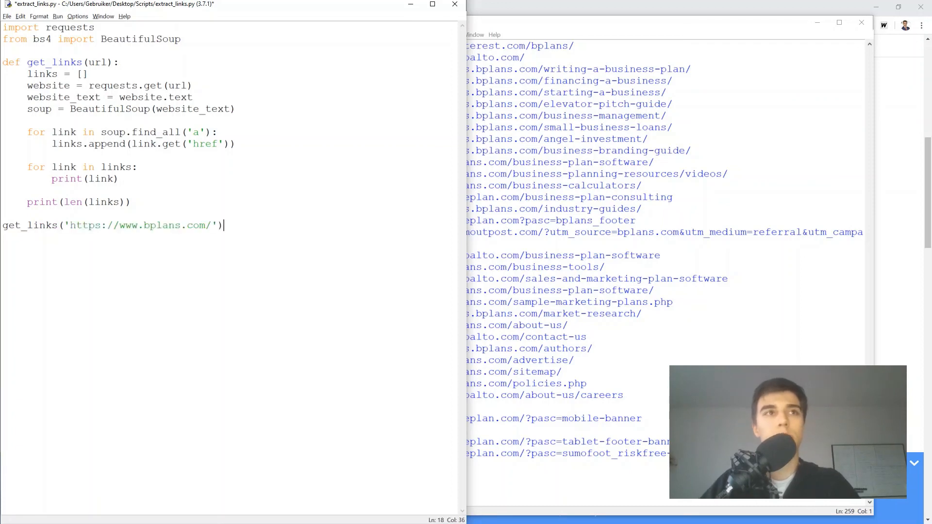
text(get_link)
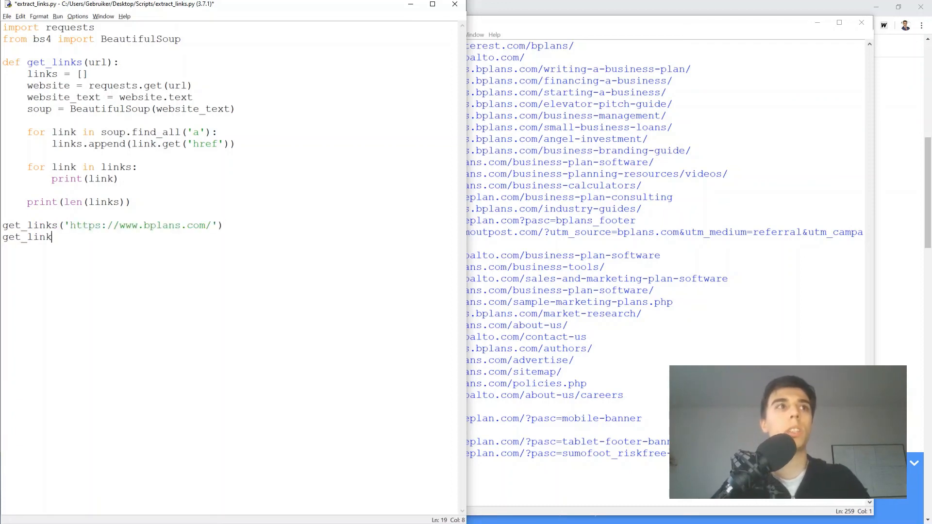
text((''))
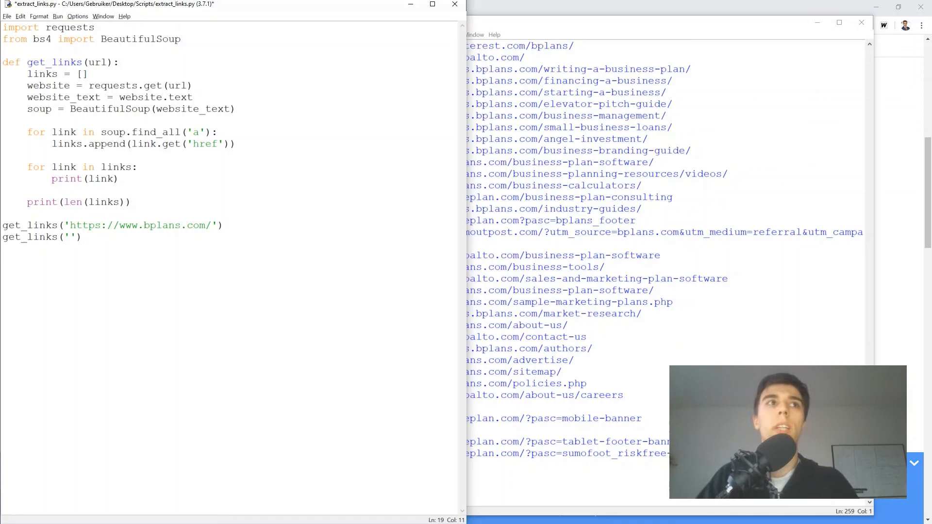
text(www.google.com)
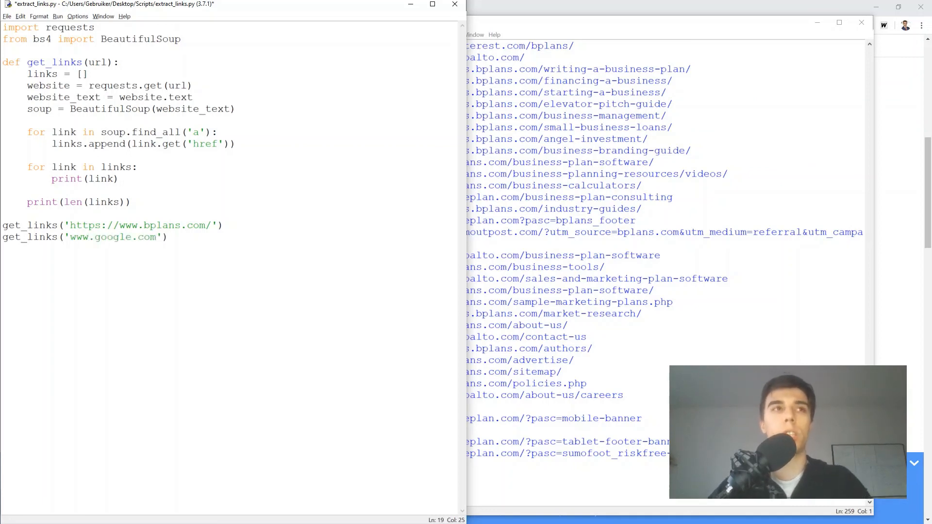